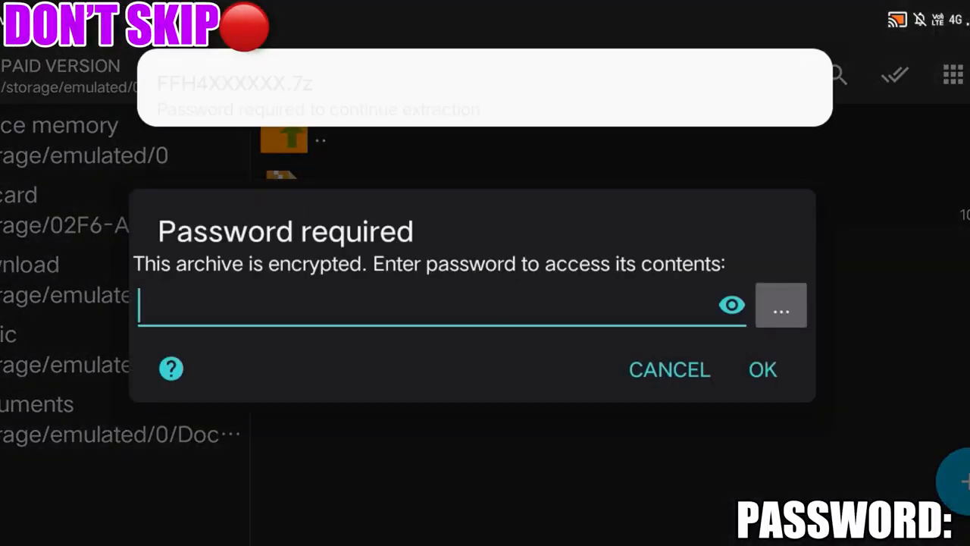
- Confirm the entered password for FFH4XXXXXXX.7z so extraction to storage begins
{"action": "left_click", "coordinate": [763, 370]}
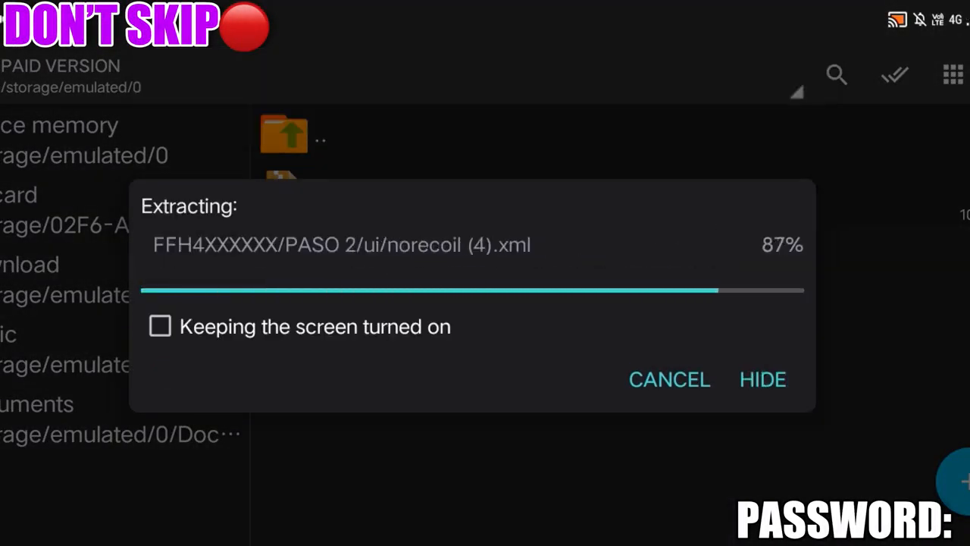